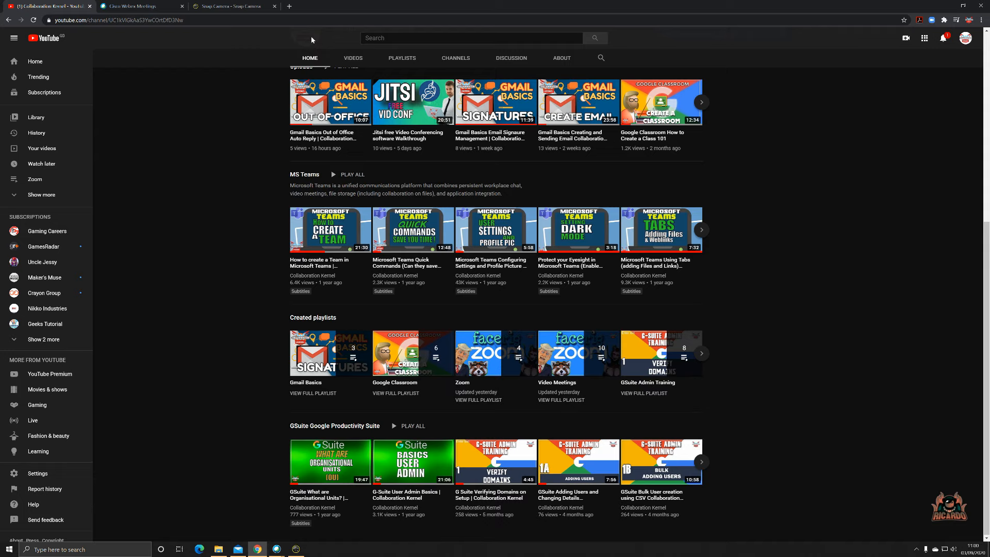
{"action": "mouse_move", "coordinate": [242, 28]}
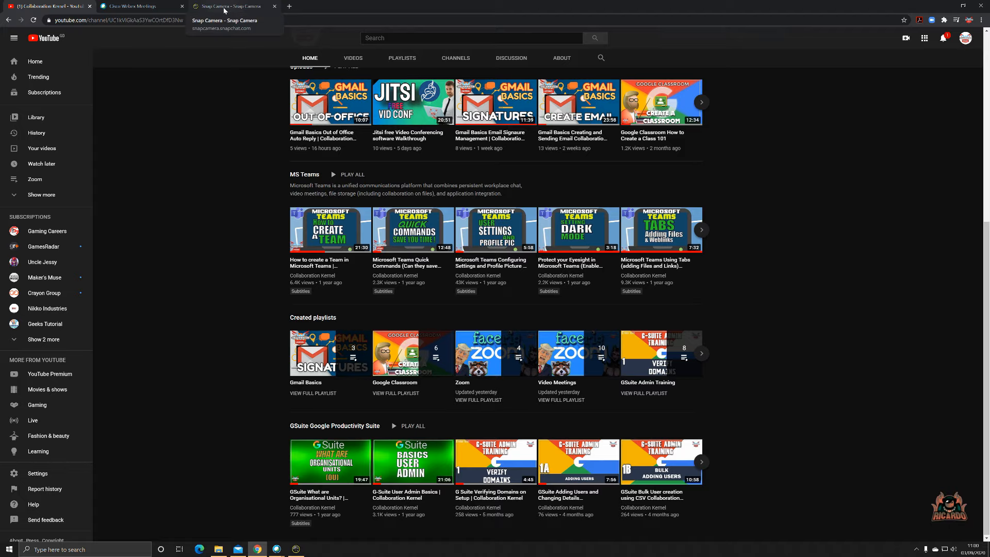
Switch Chrome to the Snap Camera website tab
{"action": "left_click", "coordinate": [232, 6]}
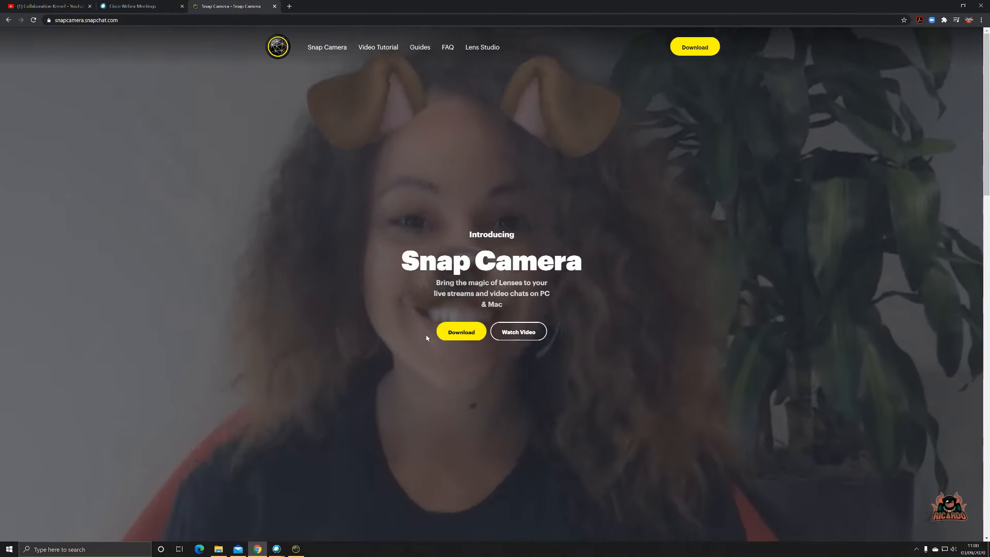
Open the Snap Camera download page, scroll through the license, and accept the agreement
{"action": "left_click", "coordinate": [461, 332]}
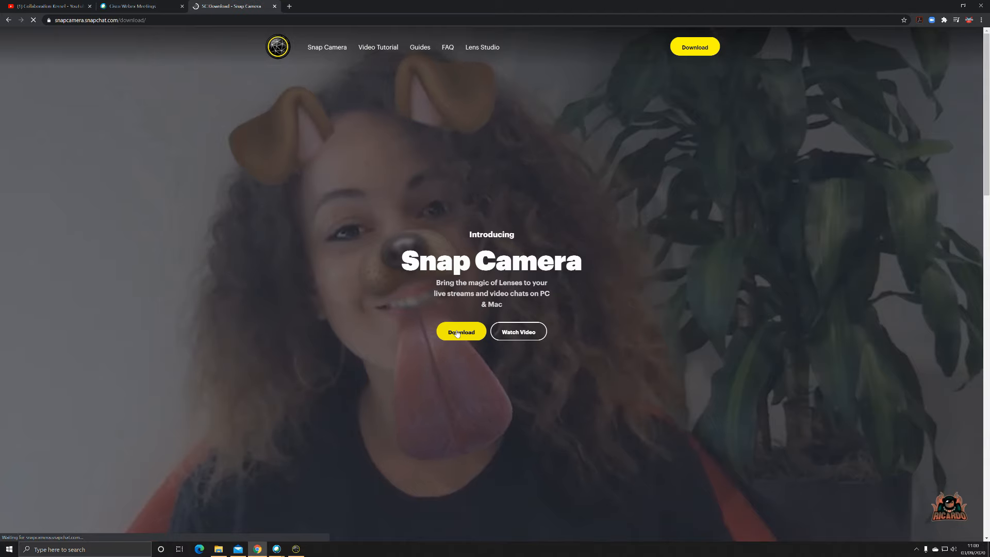
{"action": "left_click", "coordinate": [460, 332]}
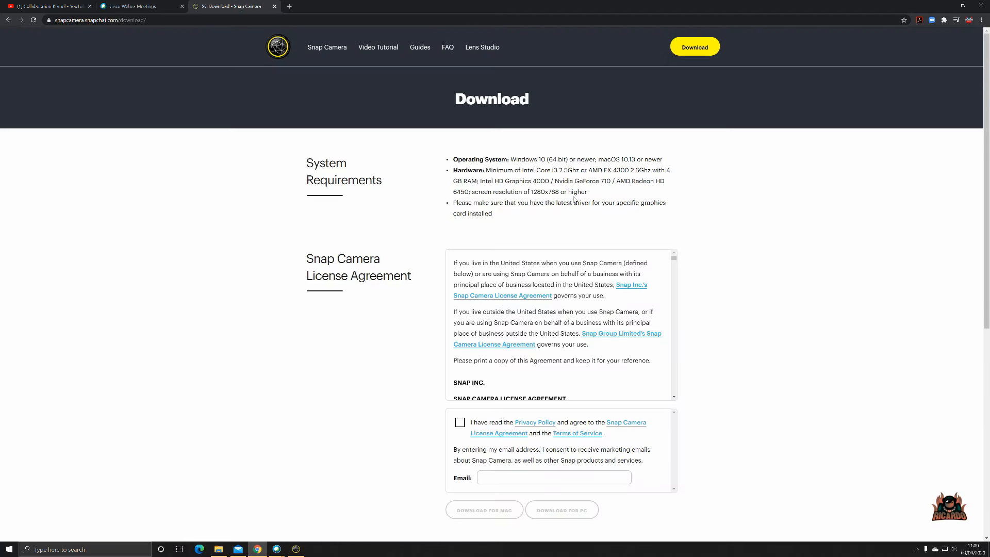
{"action": "scroll", "scroll_direction": "down", "scroll_amount": 3}
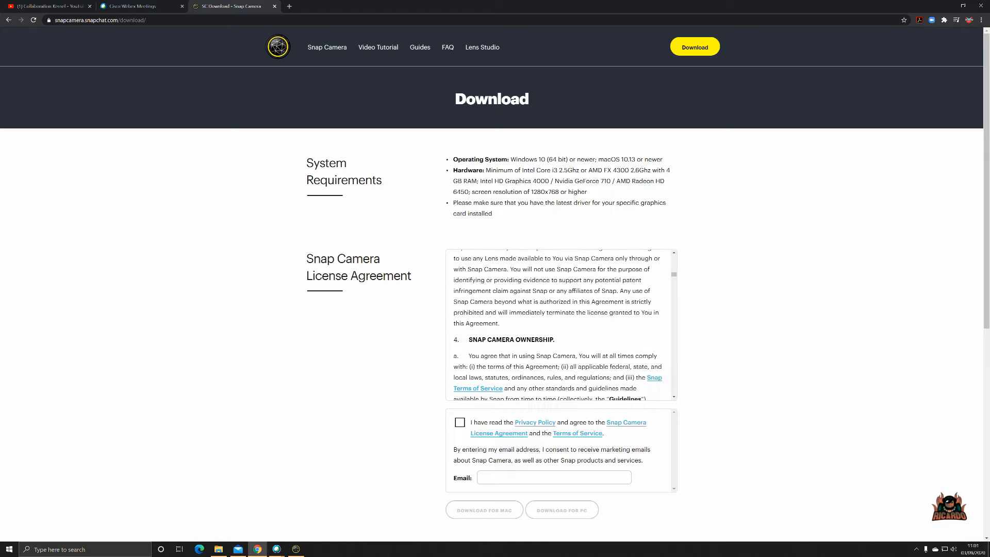
{"action": "scroll", "scroll_direction": "down", "scroll_amount": 3}
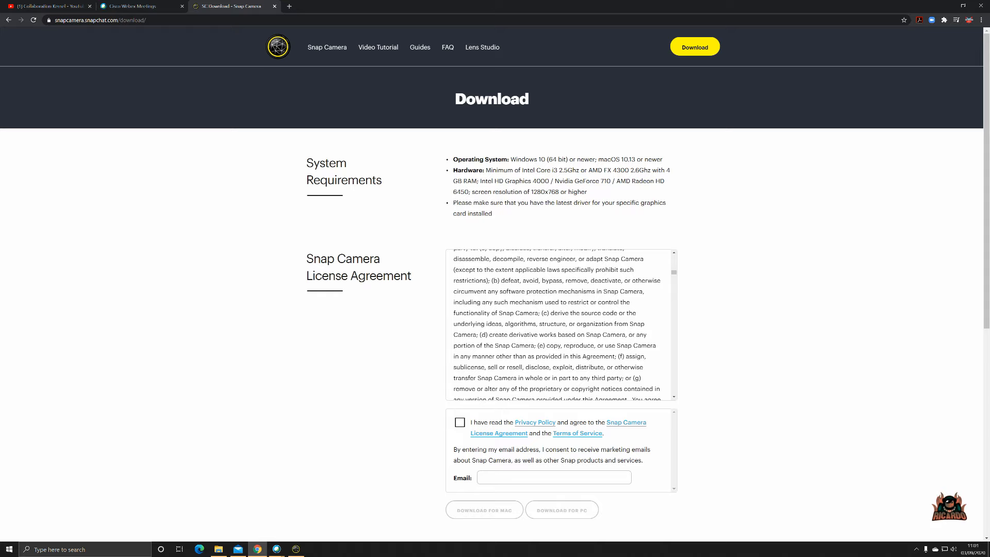
{"action": "scroll", "scroll_direction": "down", "scroll_amount": 3}
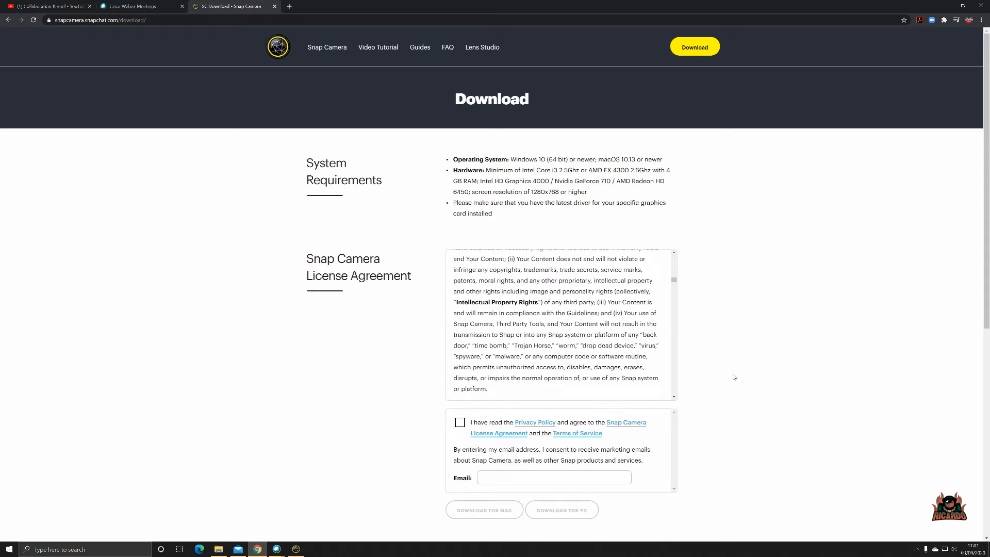
{"action": "scroll", "scroll_direction": "down", "scroll_amount": 3}
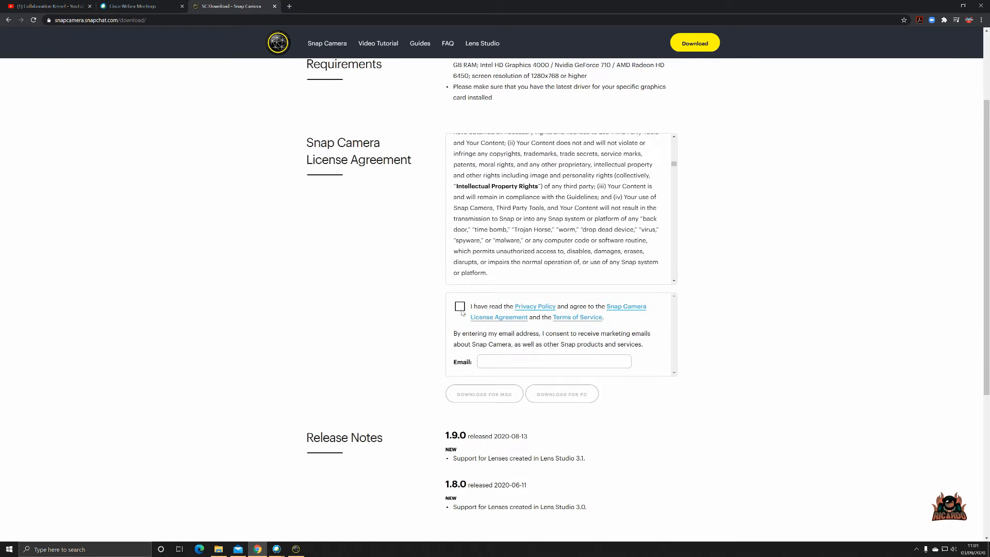
{"action": "left_click", "coordinate": [461, 306]}
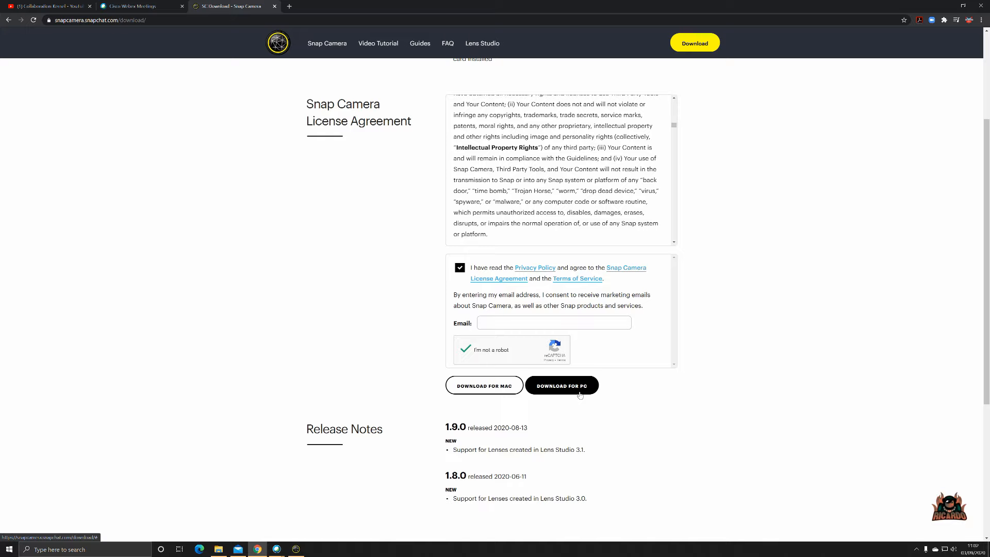
{"action": "mouse_move", "coordinate": [484, 386]}
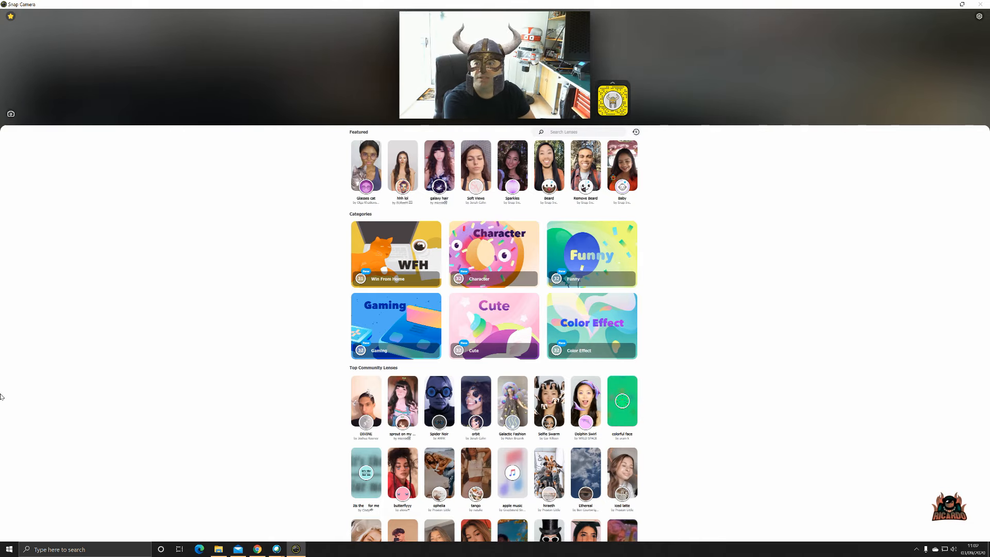
{"action": "mouse_move", "coordinate": [291, 332]}
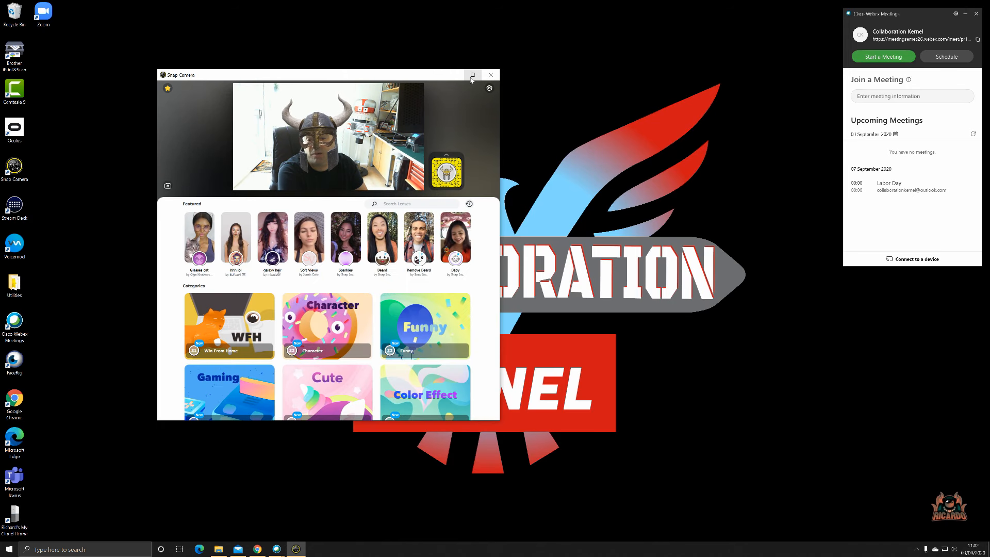
Maximize Snap Camera, close the ChromaCam window, and open Snap Camera settings
{"action": "left_click", "coordinate": [472, 74]}
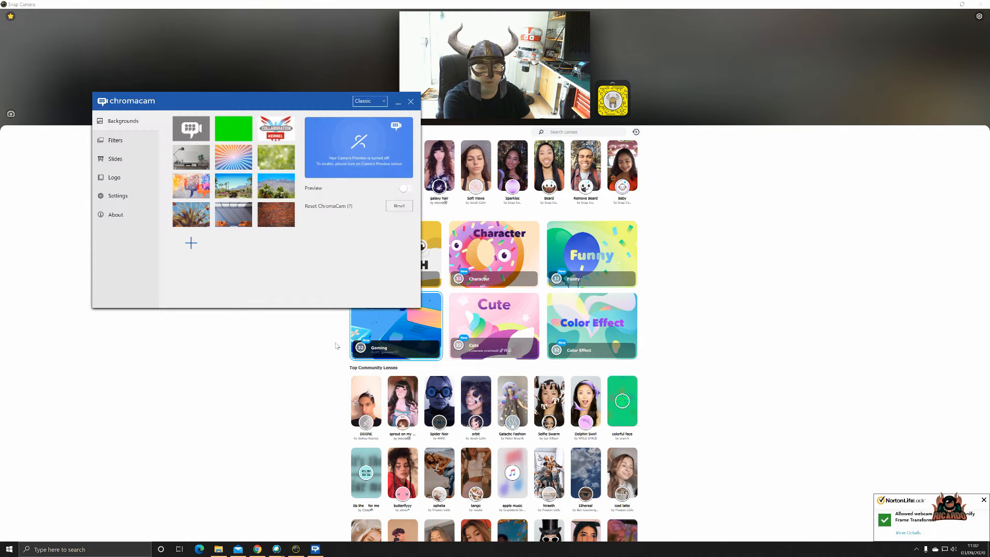
{"action": "left_click", "coordinate": [411, 102]}
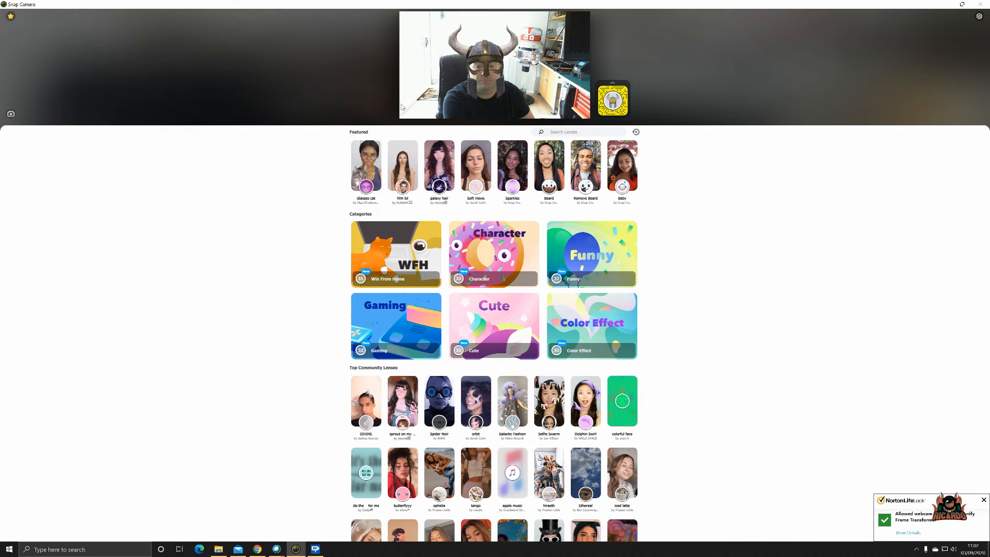
{"action": "mouse_move", "coordinate": [857, 85]}
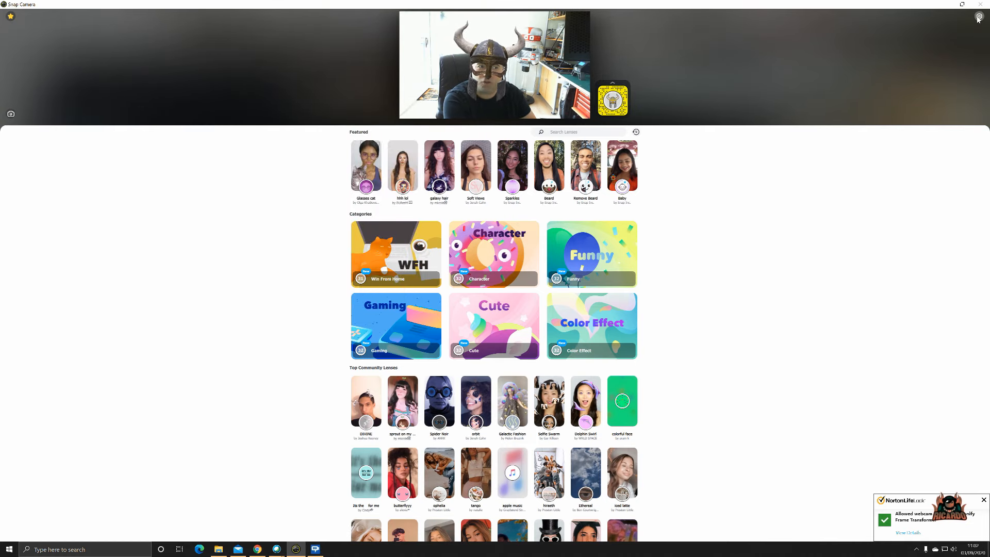
{"action": "left_click", "coordinate": [979, 17]}
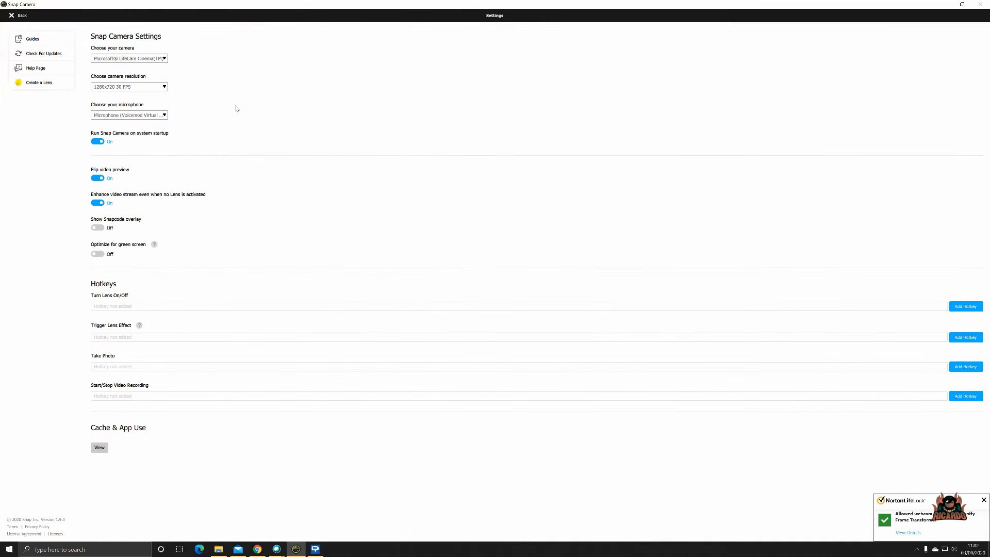
{"action": "left_click", "coordinate": [129, 59]}
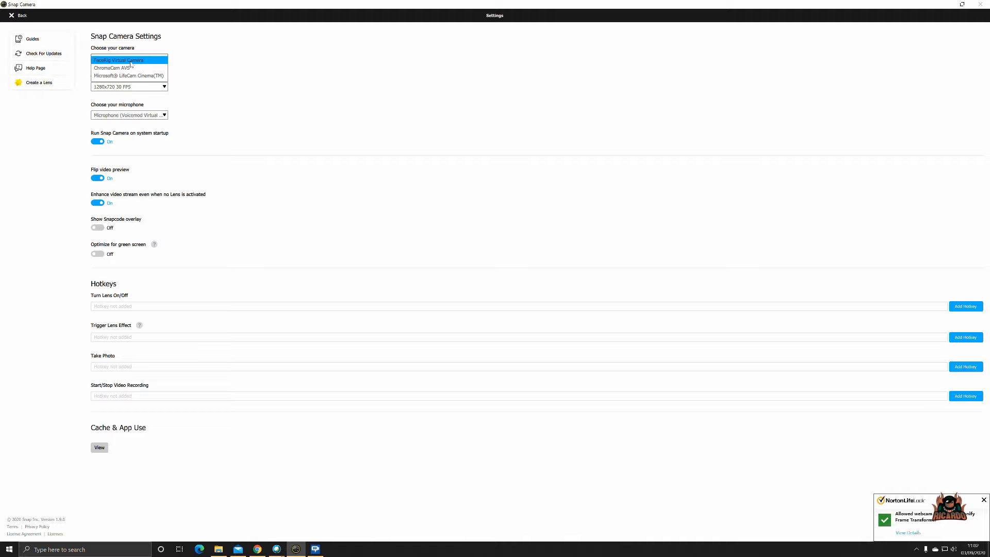
{"action": "left_click", "coordinate": [129, 76]}
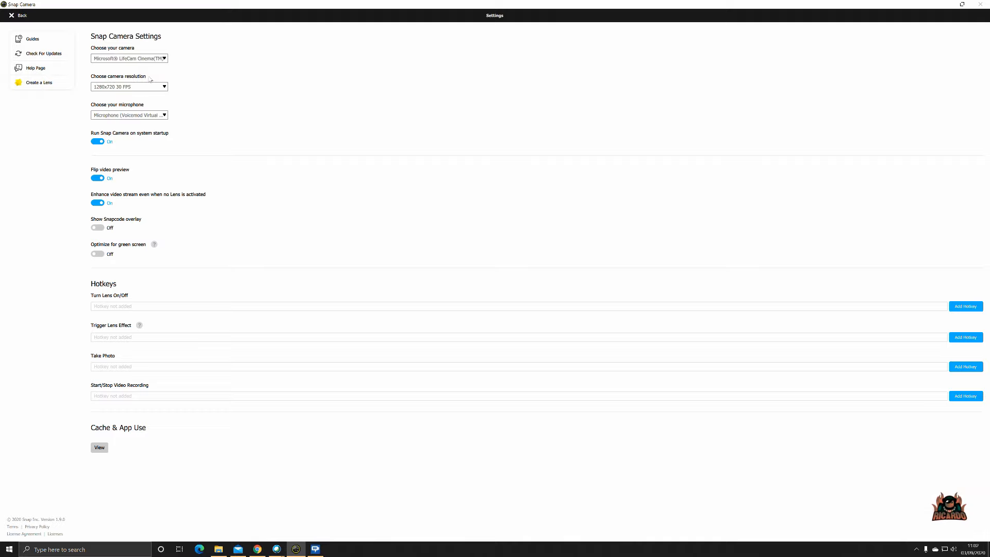
{"action": "mouse_move", "coordinate": [148, 87]}
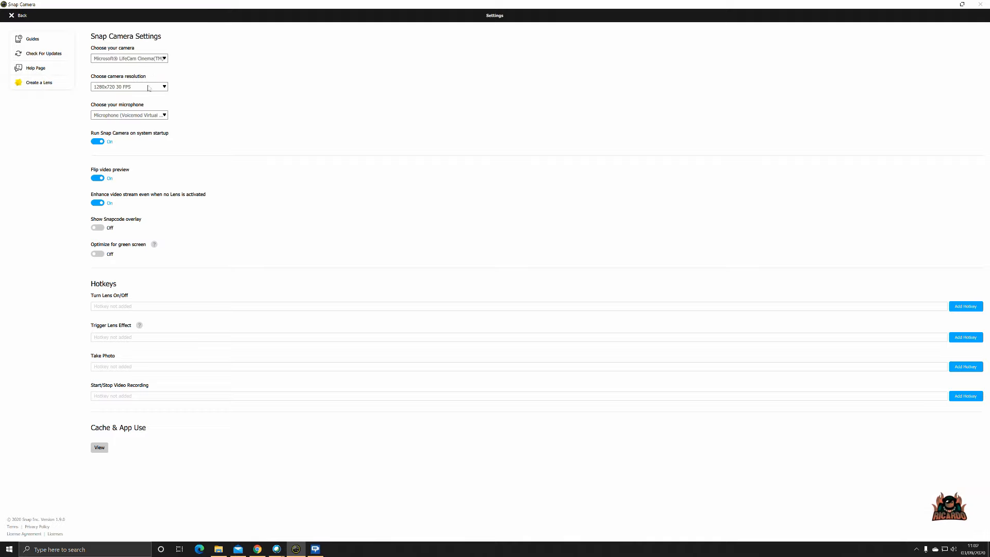
{"action": "mouse_move", "coordinate": [144, 119]}
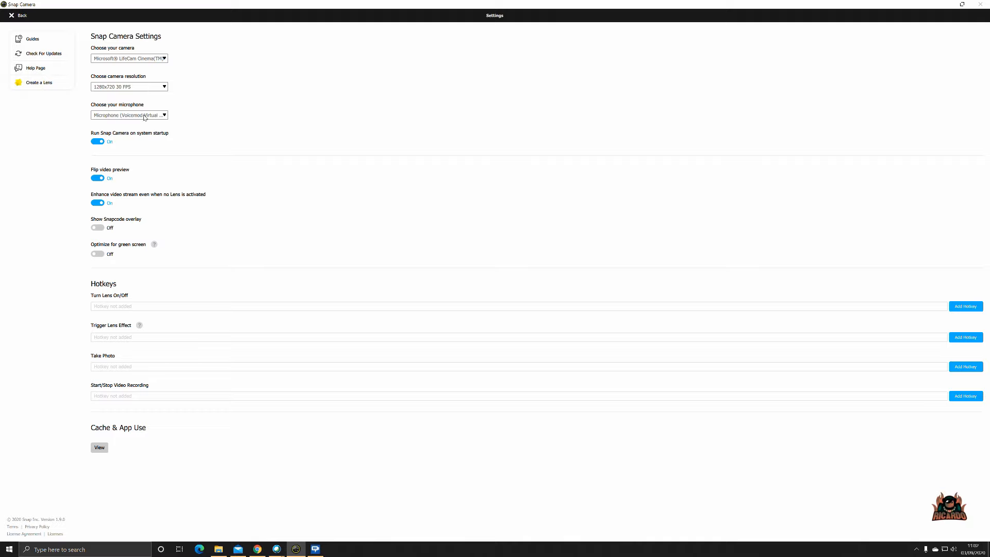
{"action": "mouse_move", "coordinate": [177, 288]}
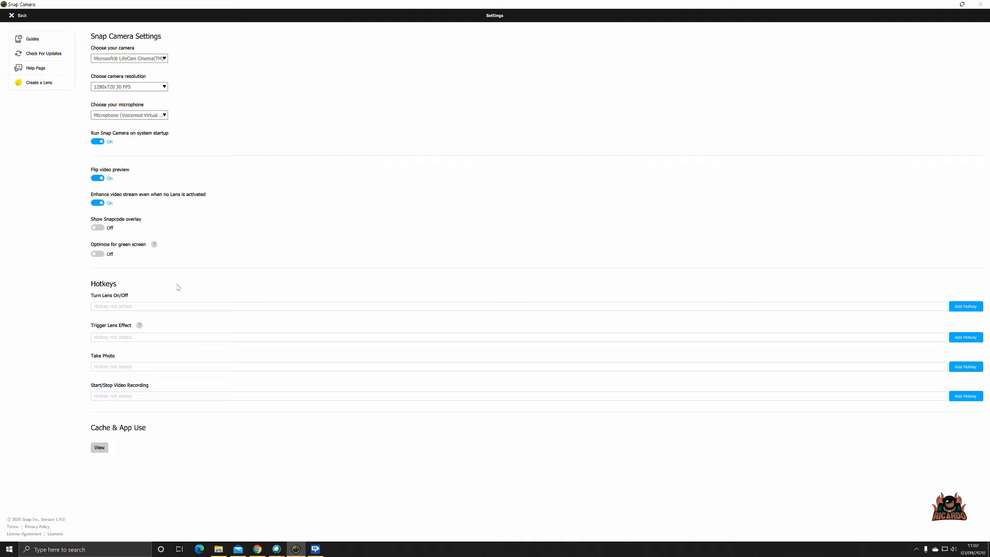
{"action": "mouse_move", "coordinate": [125, 264]}
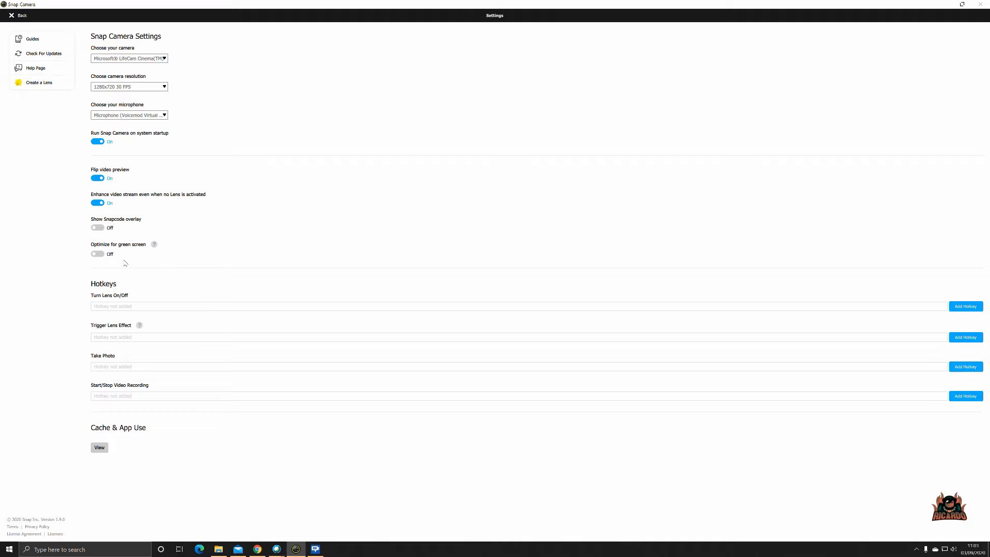
{"action": "left_click", "coordinate": [43, 53]}
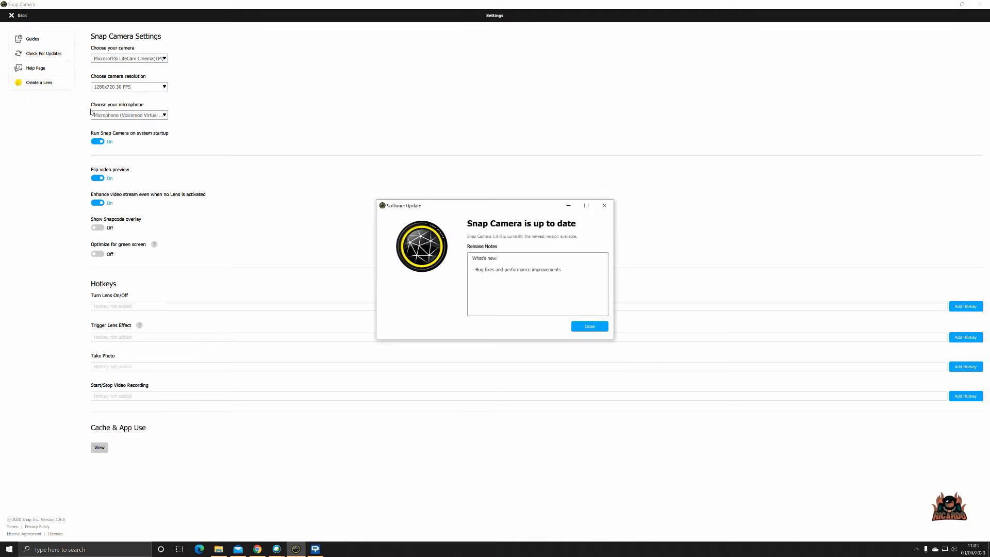
{"action": "mouse_move", "coordinate": [600, 194]}
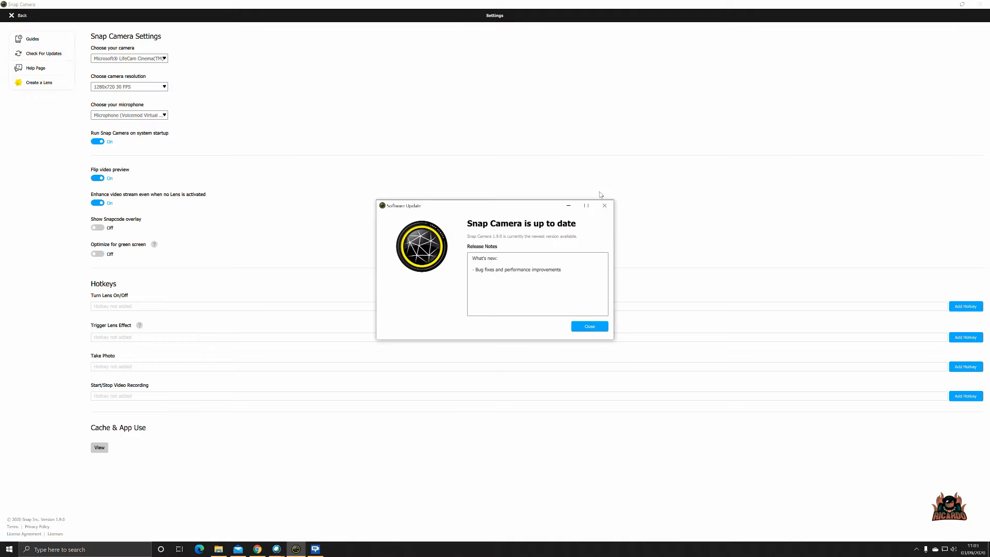
{"action": "left_click", "coordinate": [589, 326]}
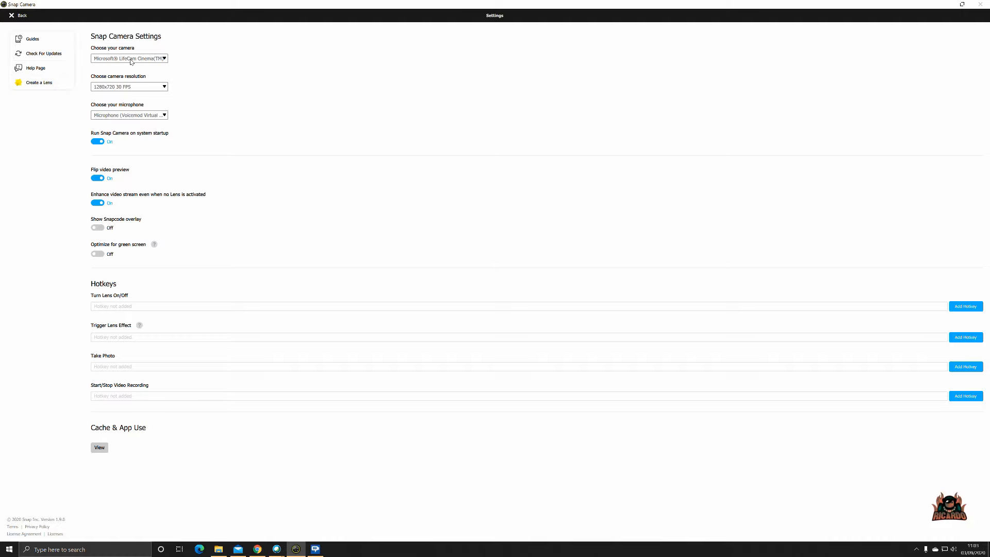
{"action": "mouse_move", "coordinate": [6, 19]}
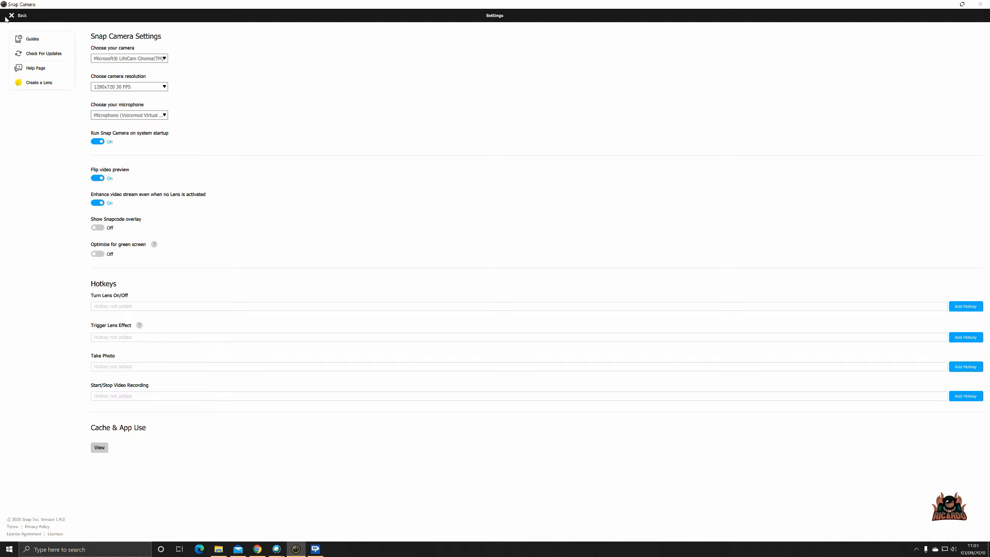
Return to the lenses, view the Viking Helmet lens details, and open Favorites
{"action": "left_click", "coordinate": [19, 15]}
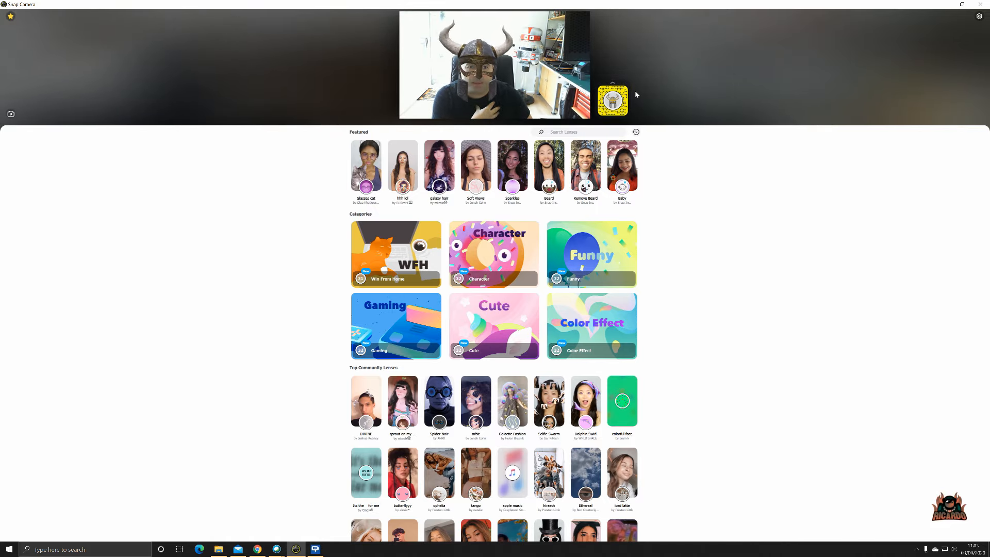
{"action": "left_click", "coordinate": [613, 100]}
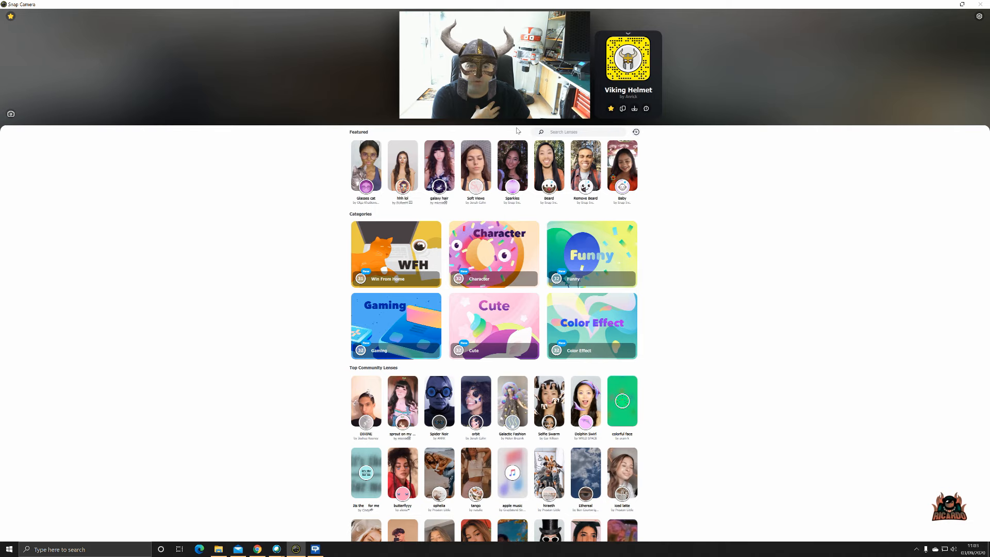
{"action": "scroll", "scroll_direction": "down", "scroll_amount": 3}
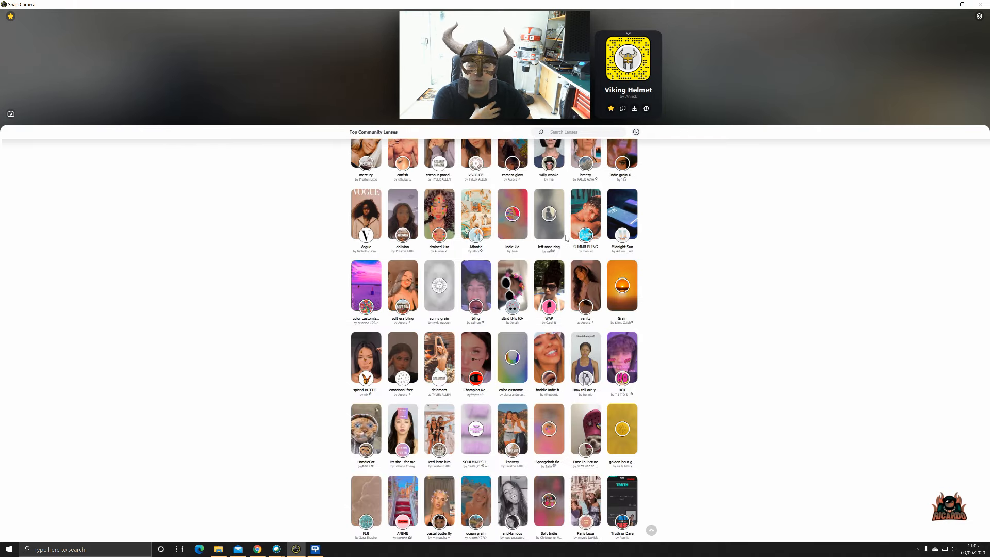
{"action": "scroll", "scroll_direction": "down", "scroll_amount": 3}
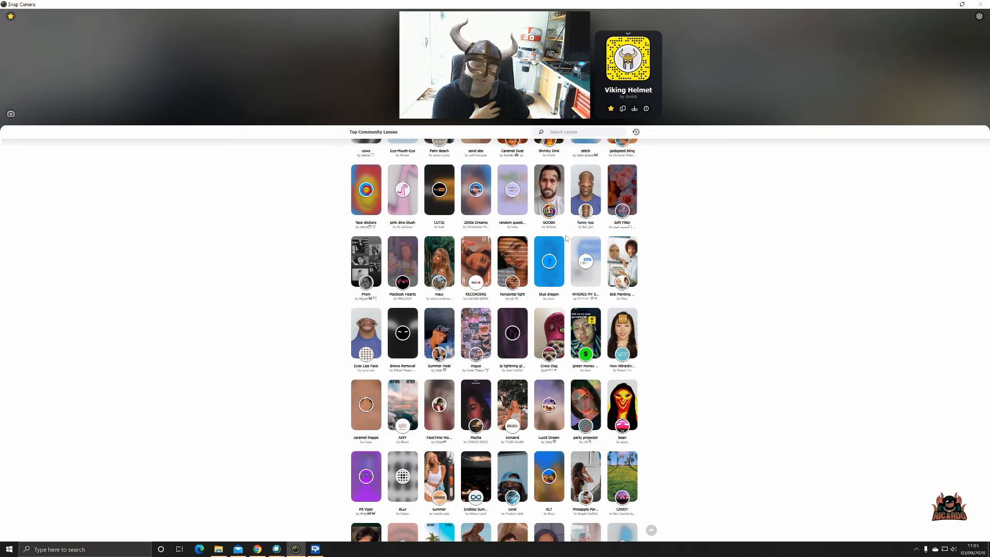
{"action": "scroll", "scroll_direction": "down", "scroll_amount": 3}
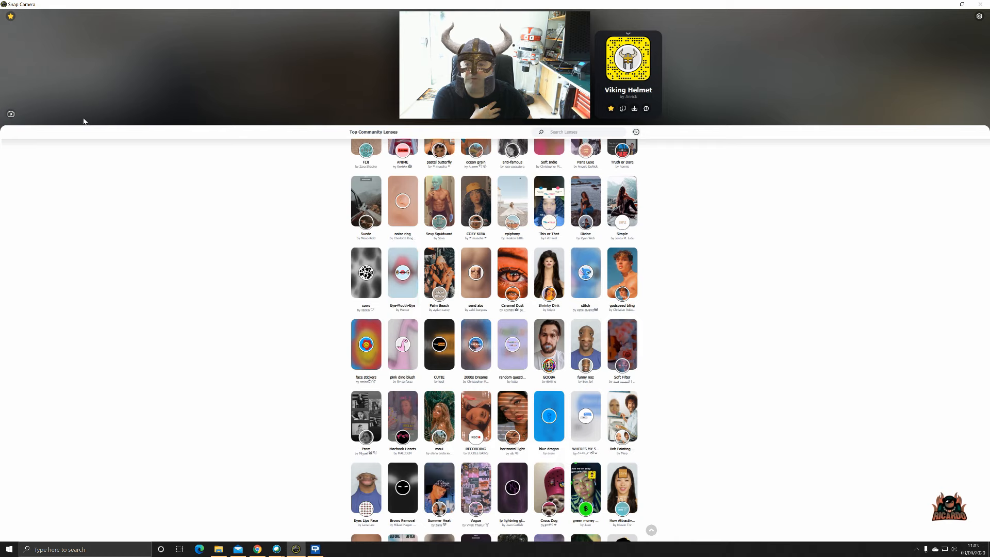
{"action": "left_click", "coordinate": [10, 16]}
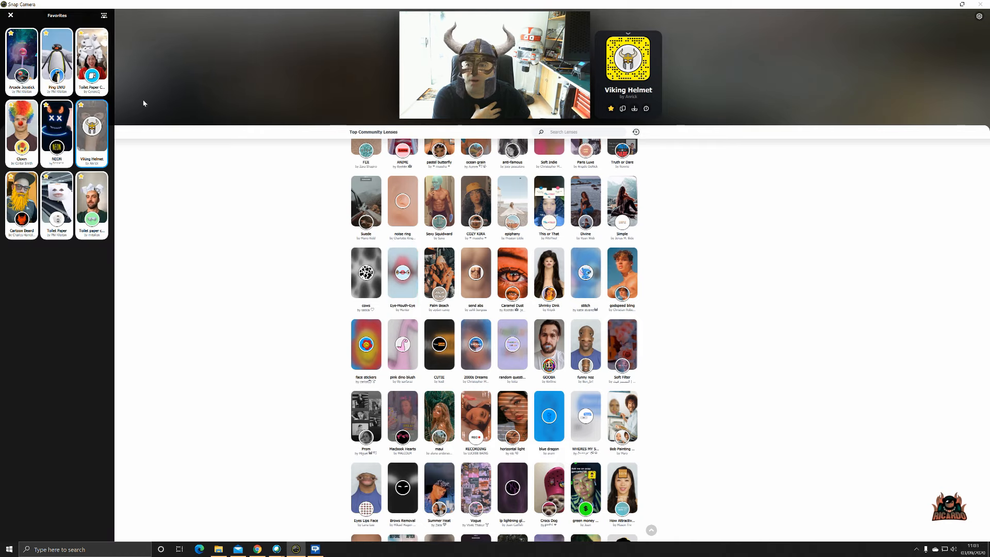
Try the NEON, Ping UWU and Clown favourite lenses, ending on Toilet Paper Craze
{"action": "left_click", "coordinate": [56, 126]}
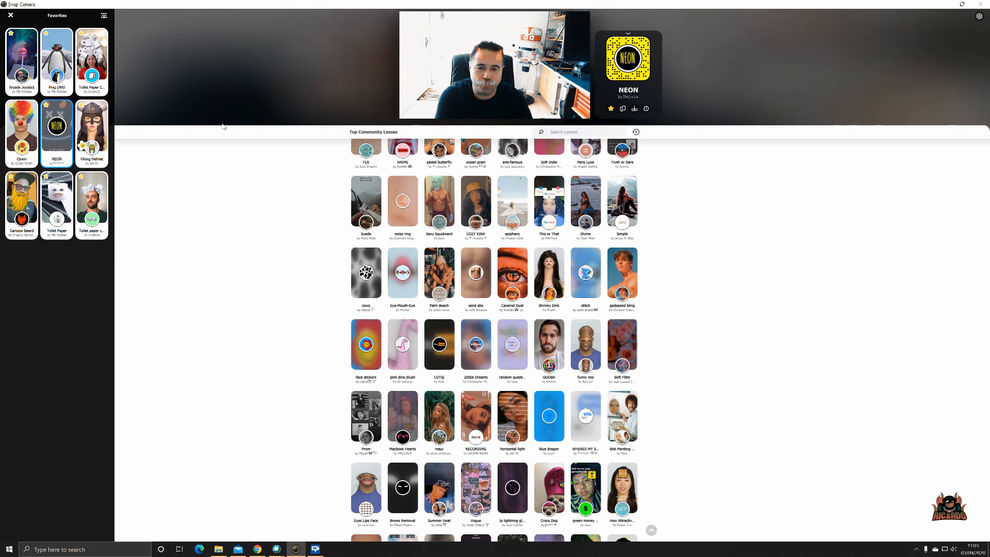
{"action": "left_click", "coordinate": [21, 57]}
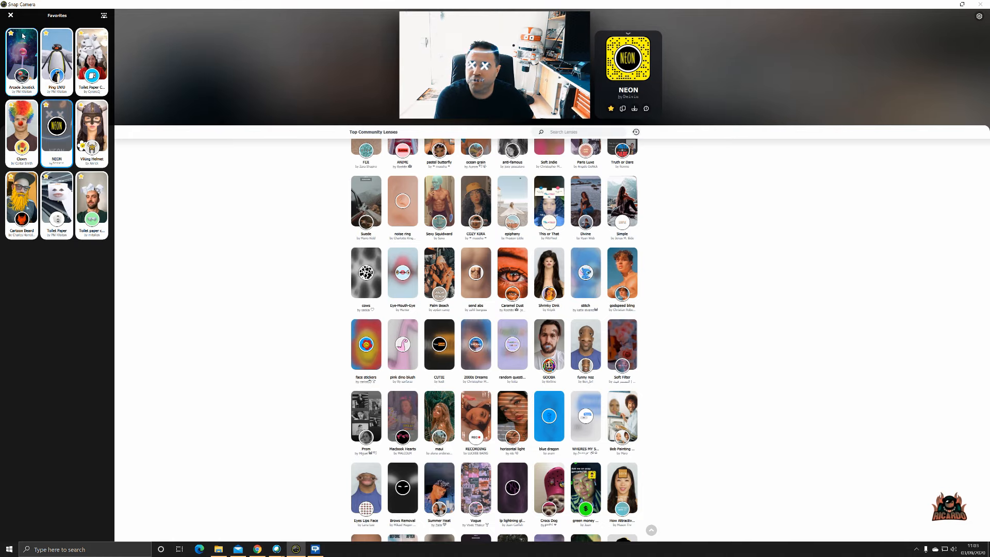
{"action": "left_click", "coordinate": [56, 57]}
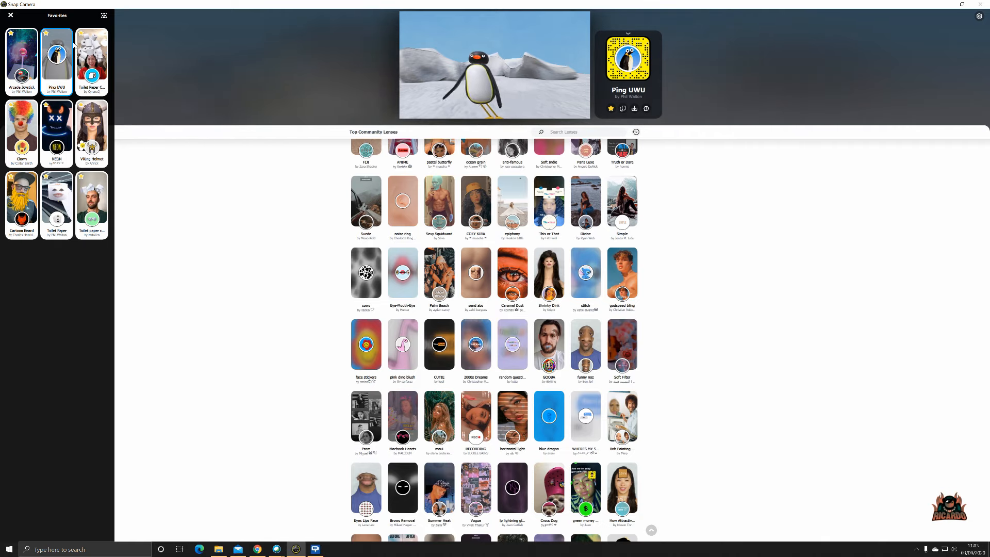
{"action": "left_click", "coordinate": [20, 133]}
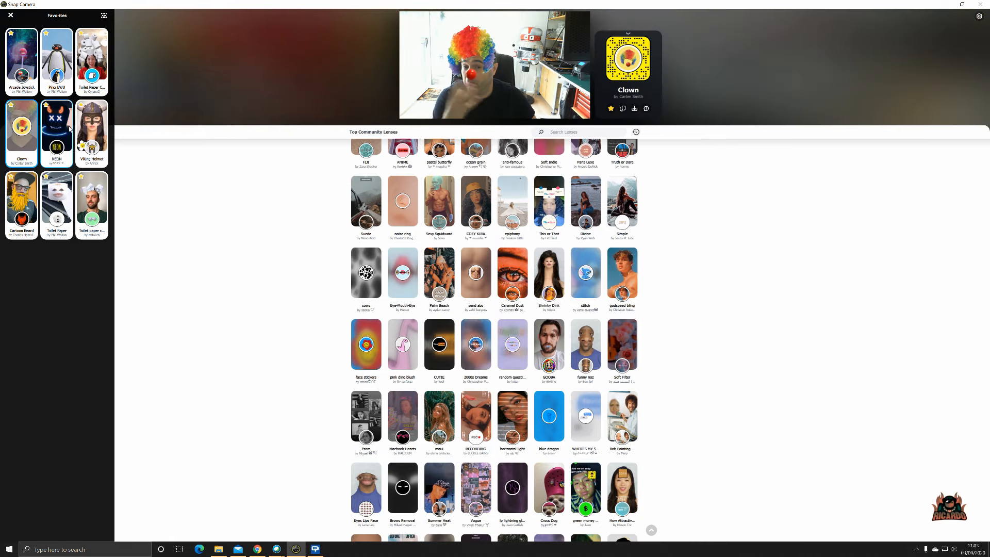
{"action": "left_click", "coordinate": [91, 55]}
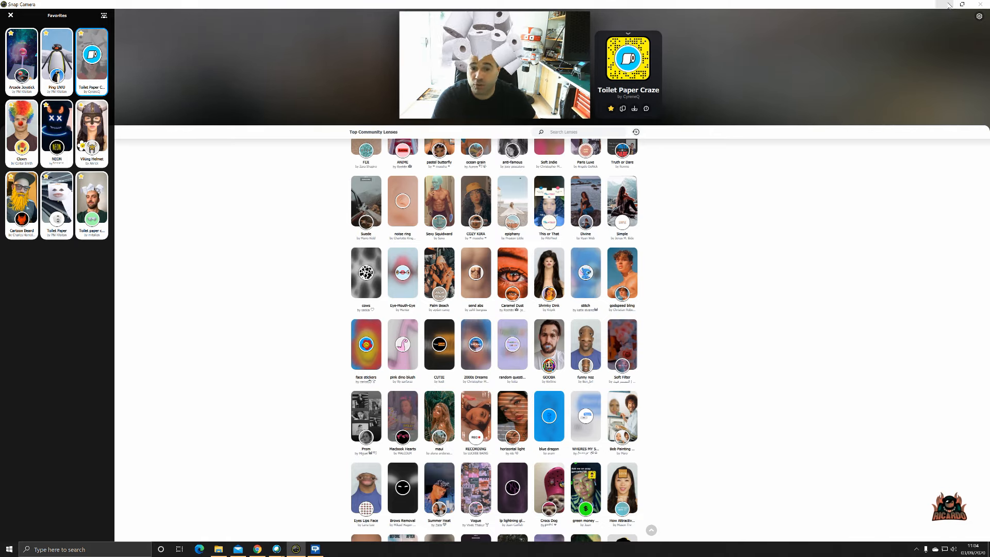
{"action": "mouse_move", "coordinate": [949, 5]}
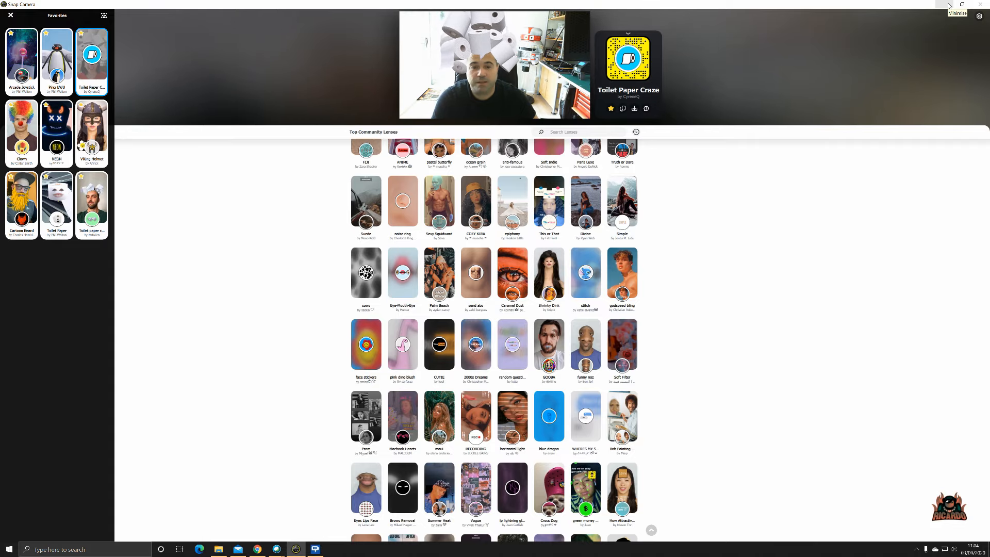
Minimize Snap Camera, bring up the Webex personal room preview, and list the cameras
{"action": "left_click", "coordinate": [957, 5]}
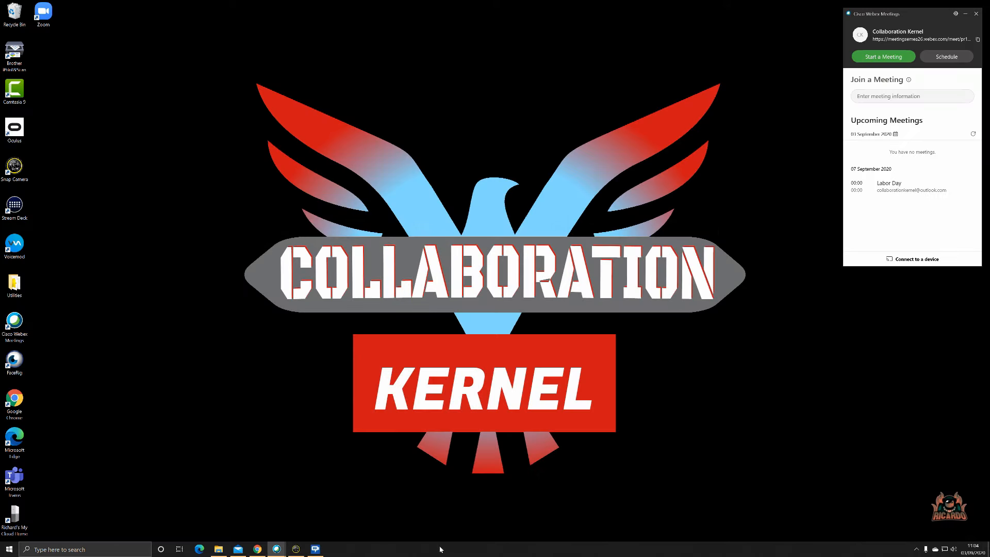
{"action": "left_click", "coordinate": [883, 56]}
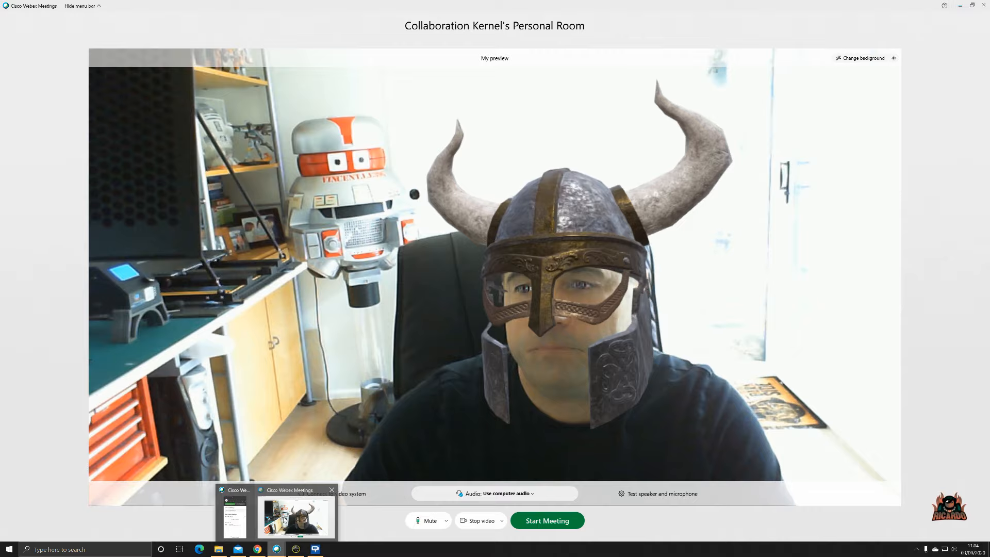
{"action": "left_click", "coordinate": [481, 521]}
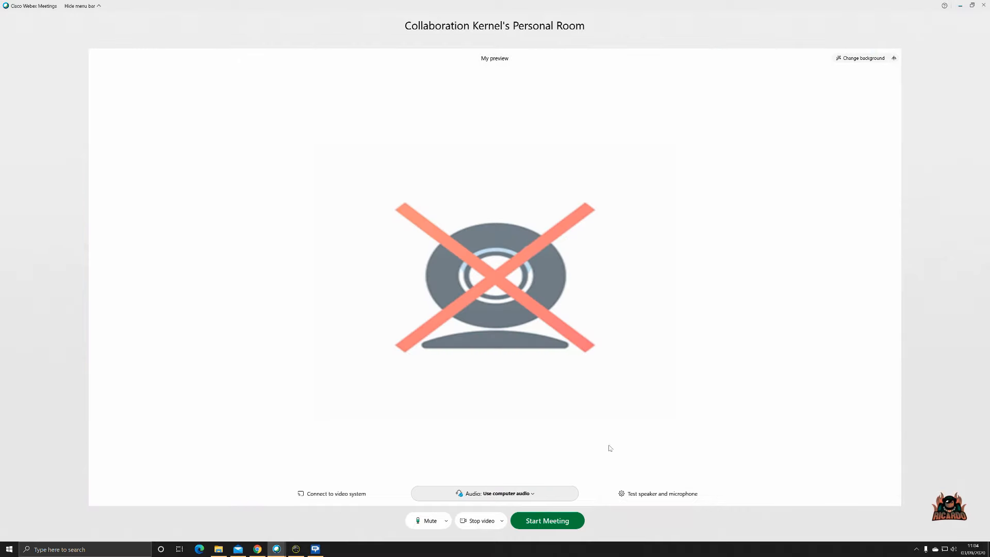
{"action": "mouse_move", "coordinate": [493, 471]}
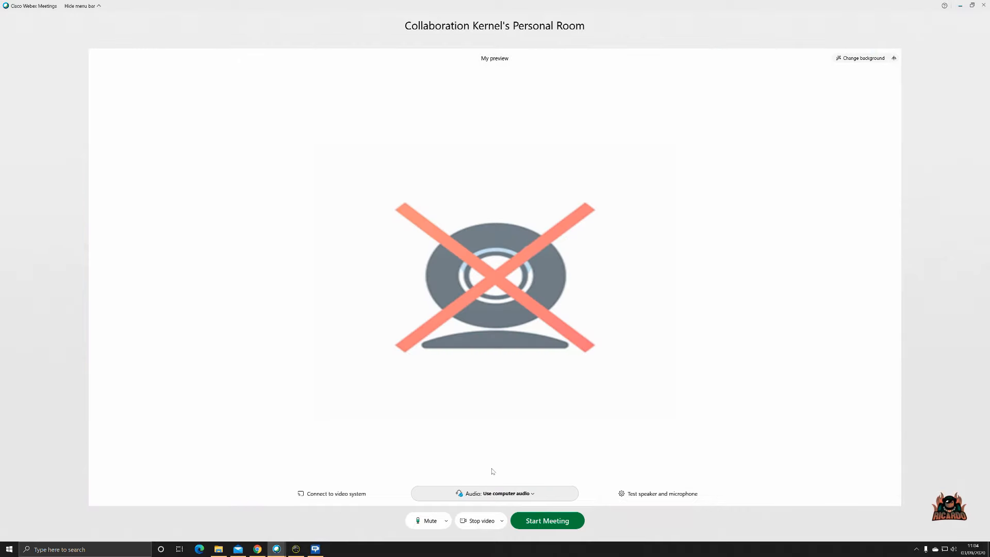
{"action": "mouse_move", "coordinate": [515, 438]}
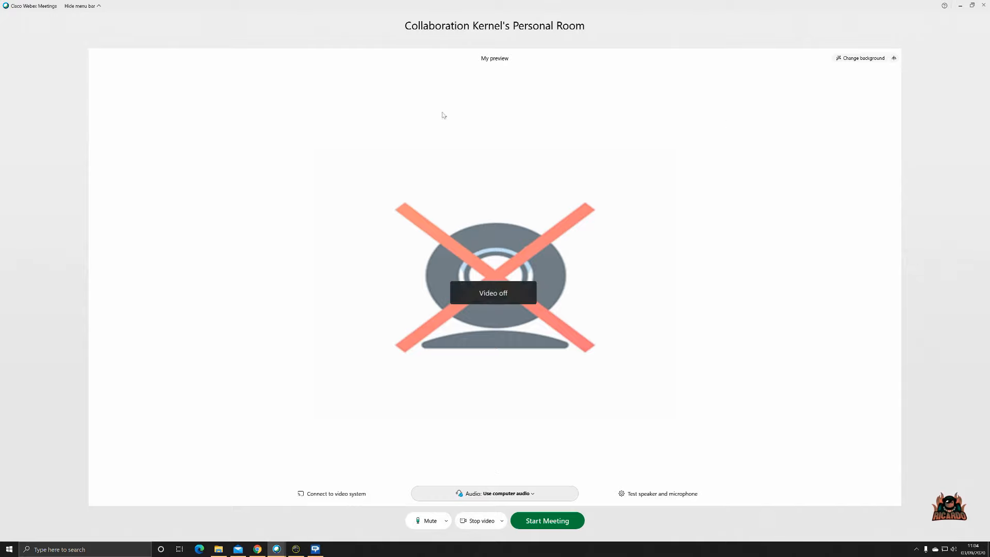
{"action": "mouse_move", "coordinate": [423, 116]}
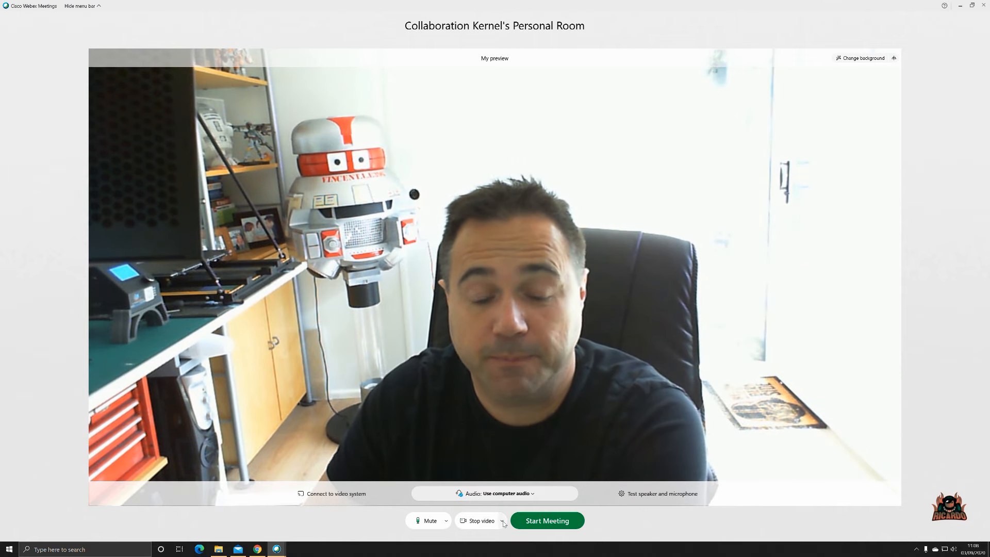
{"action": "left_click", "coordinate": [503, 520]}
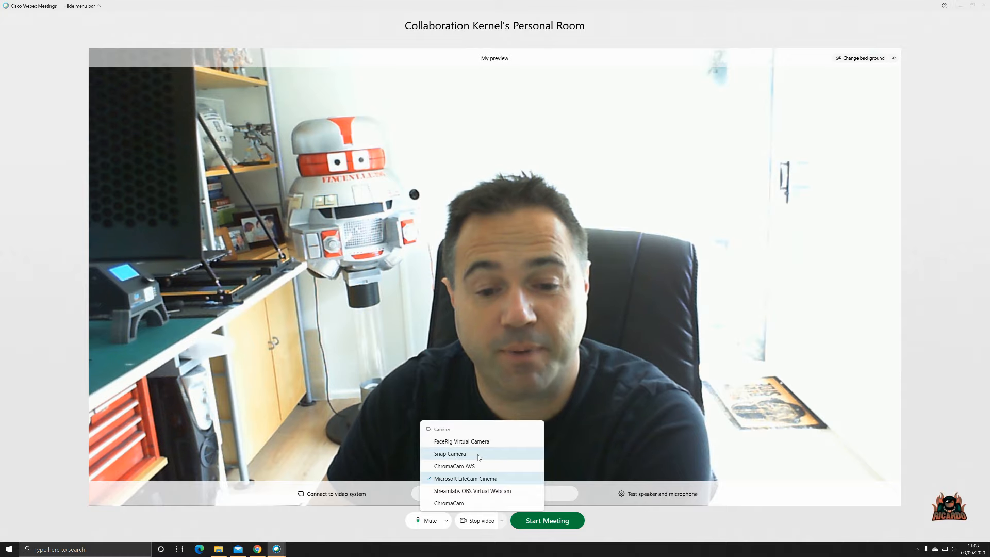
Choose Snap Camera as the Webex preview's video source
{"action": "left_click", "coordinate": [449, 454]}
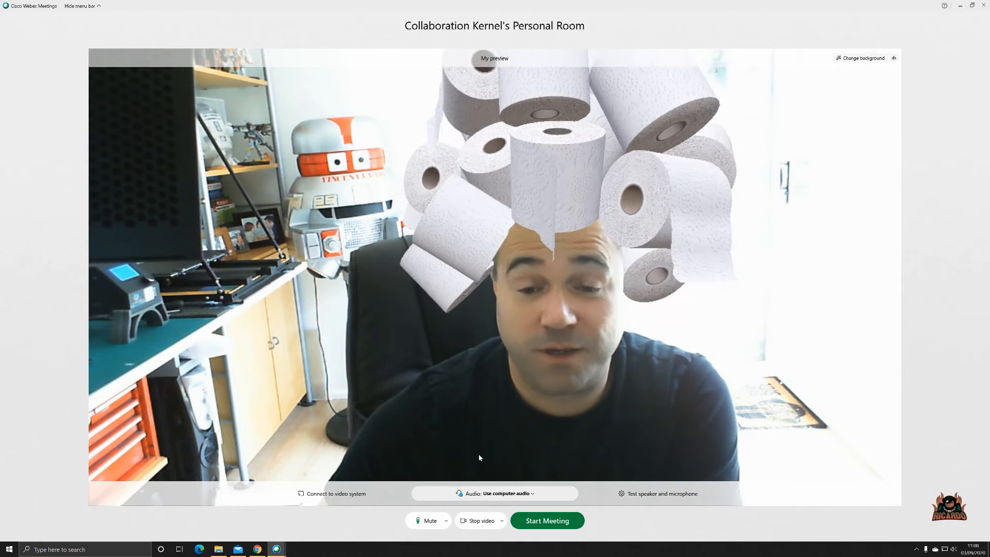
{"action": "mouse_move", "coordinate": [276, 549]}
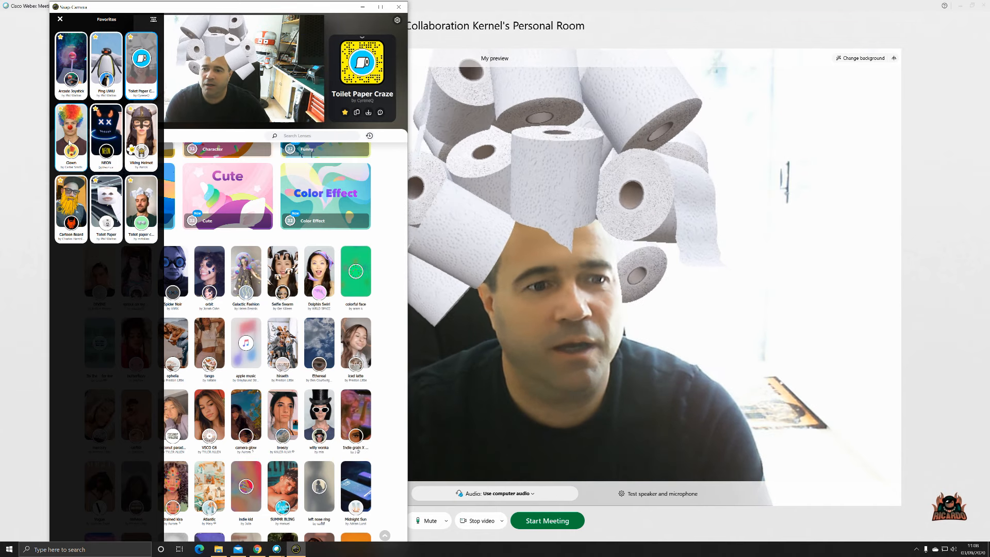
Try the Clown, Cartoon Beard, Toilet Paper and Toilet paper crown lenses, then apply Viking Helmet
{"action": "left_click", "coordinate": [71, 138]}
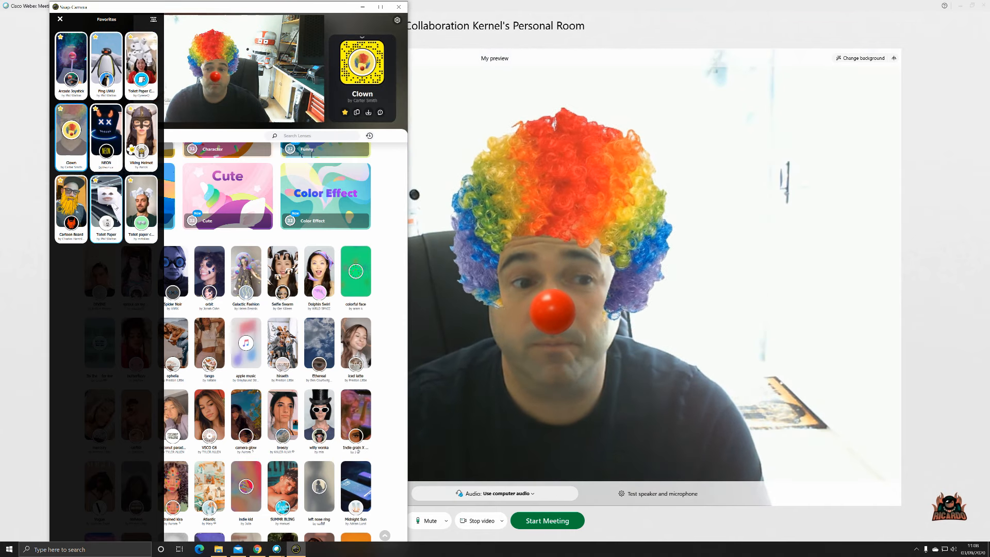
{"action": "left_click", "coordinate": [70, 199]}
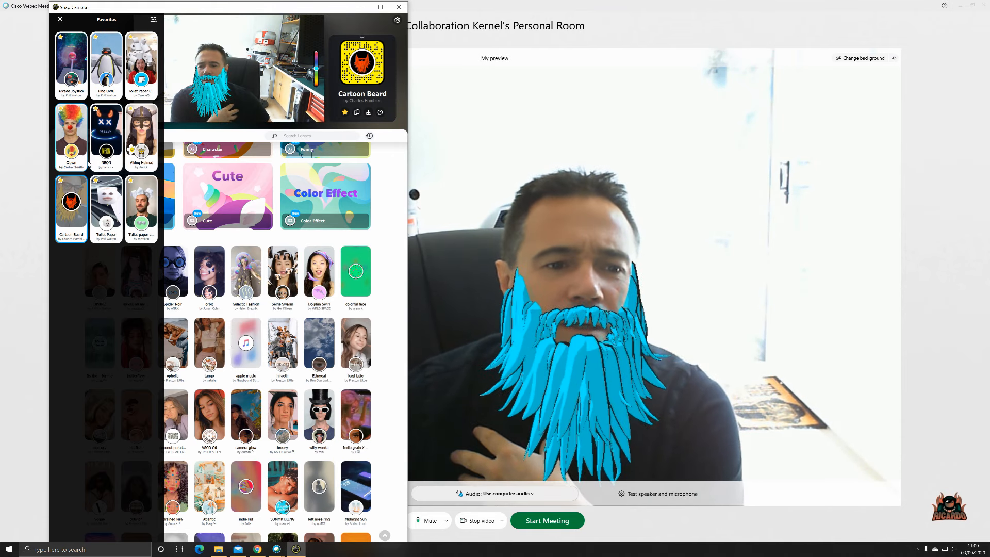
{"action": "left_click", "coordinate": [106, 202]}
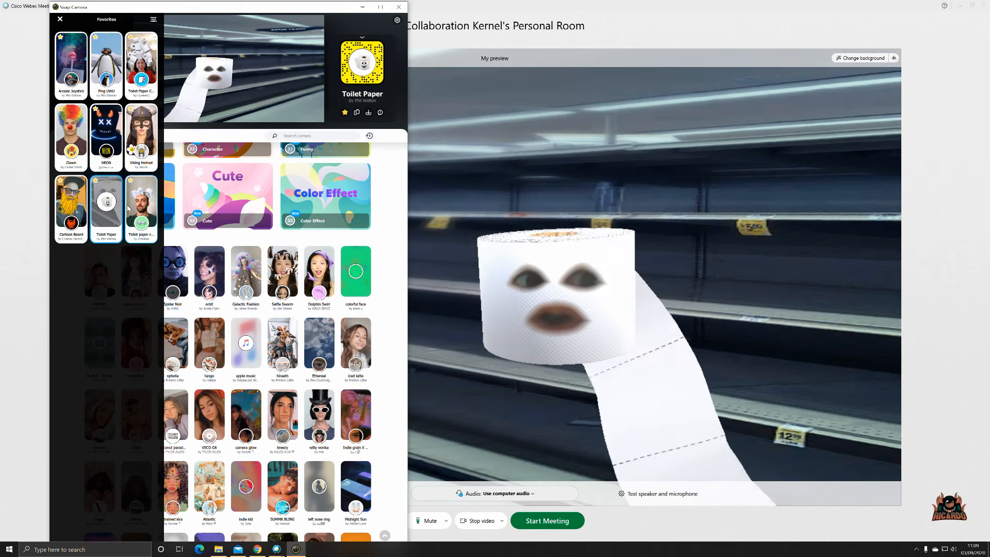
{"action": "left_click", "coordinate": [142, 202]}
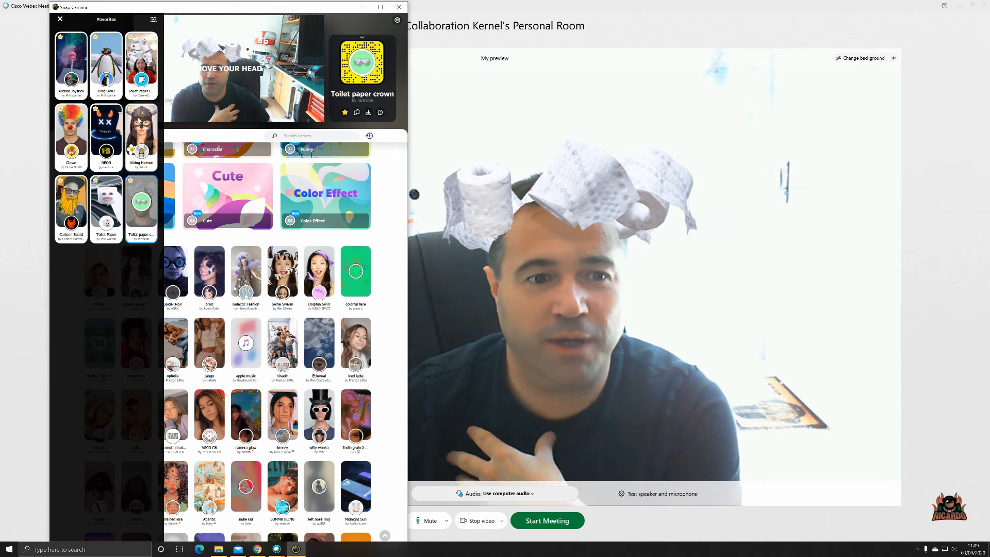
{"action": "left_click", "coordinate": [141, 134]}
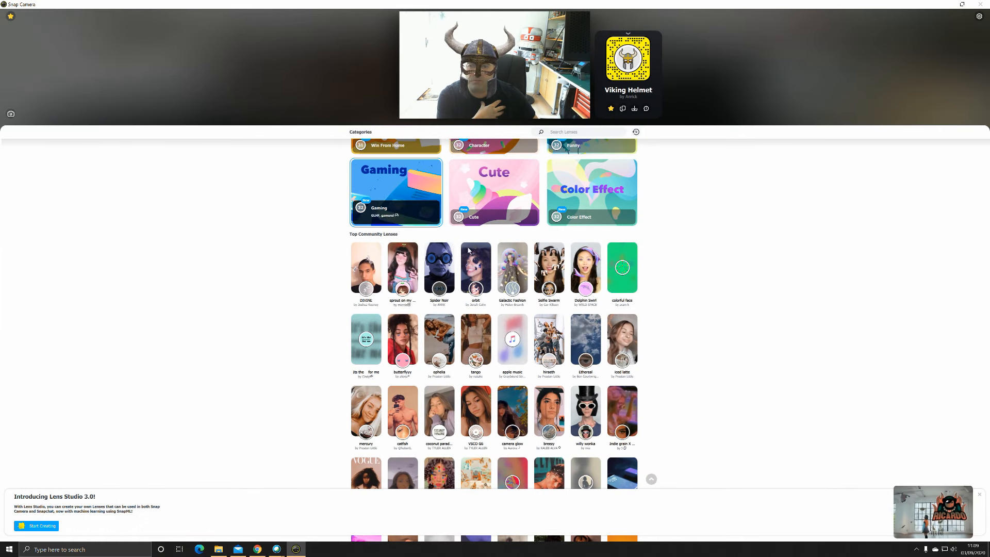
Apply the IronMan lens from the Gaming category and return to the Webex preview
{"action": "left_click", "coordinate": [396, 192]}
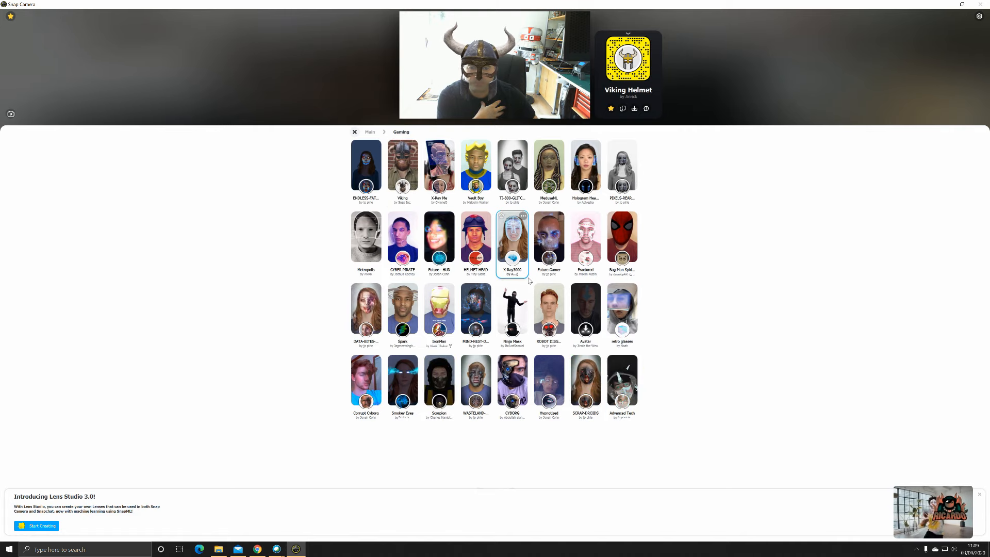
{"action": "left_click", "coordinate": [512, 388]}
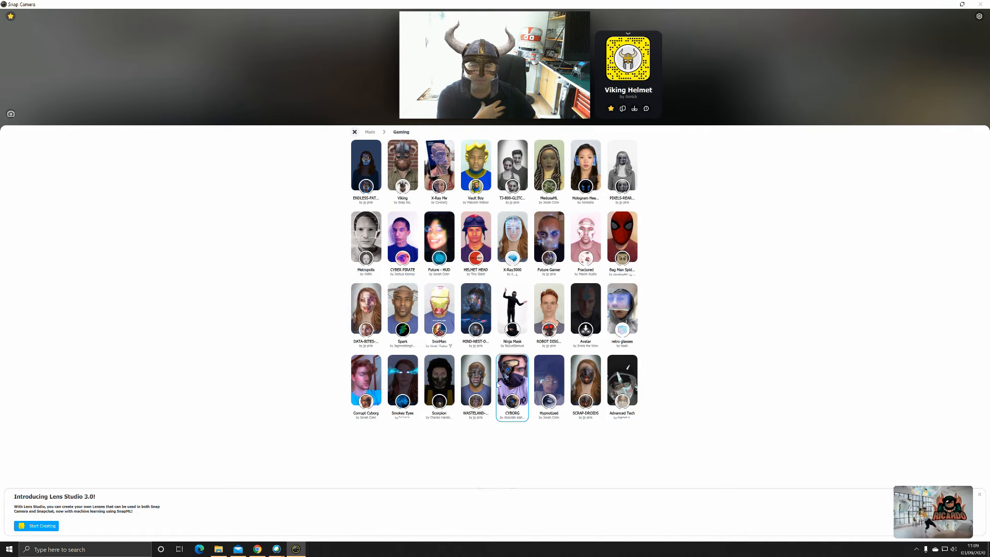
{"action": "left_click", "coordinate": [439, 309]}
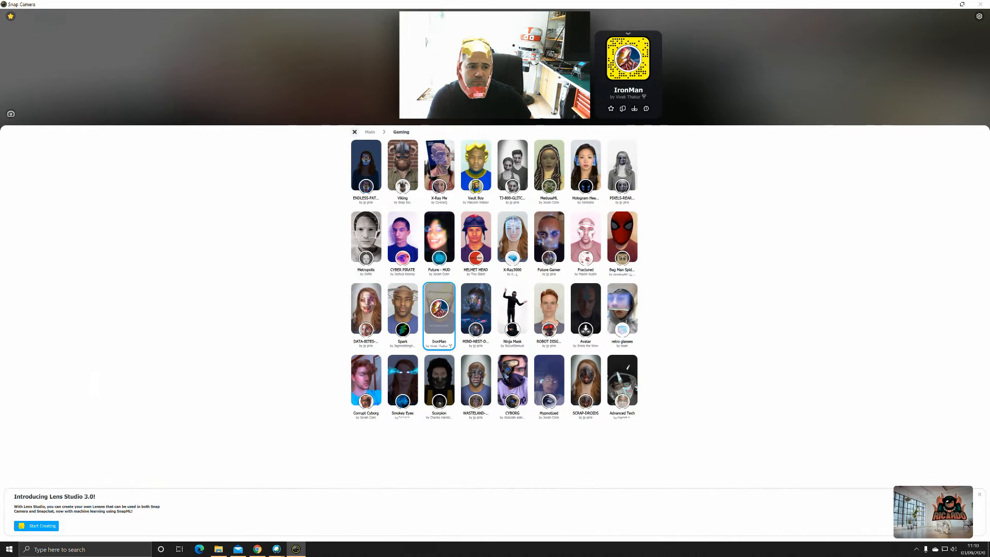
{"action": "left_click", "coordinate": [979, 16]}
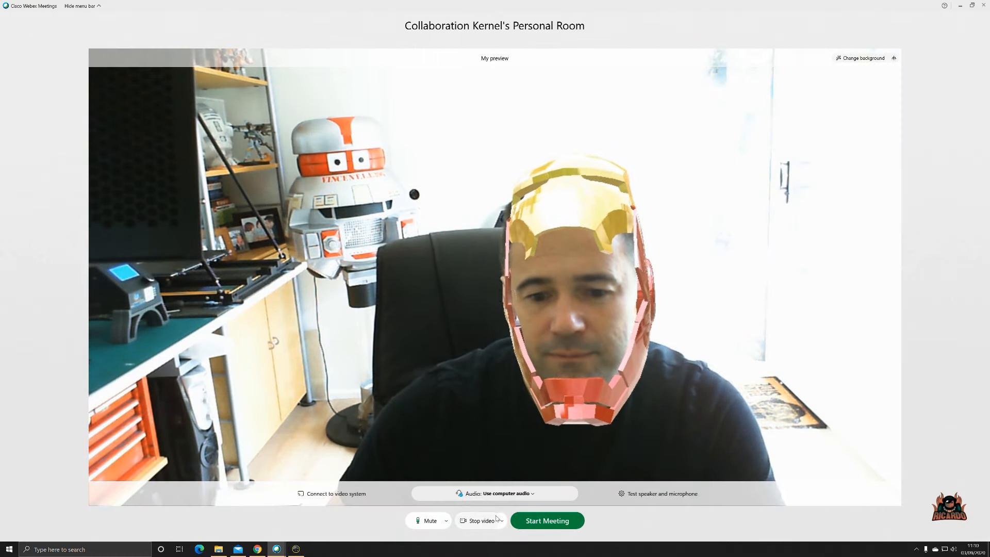
Stop the Webex preview video and reopen the camera list
{"action": "left_click", "coordinate": [501, 521]}
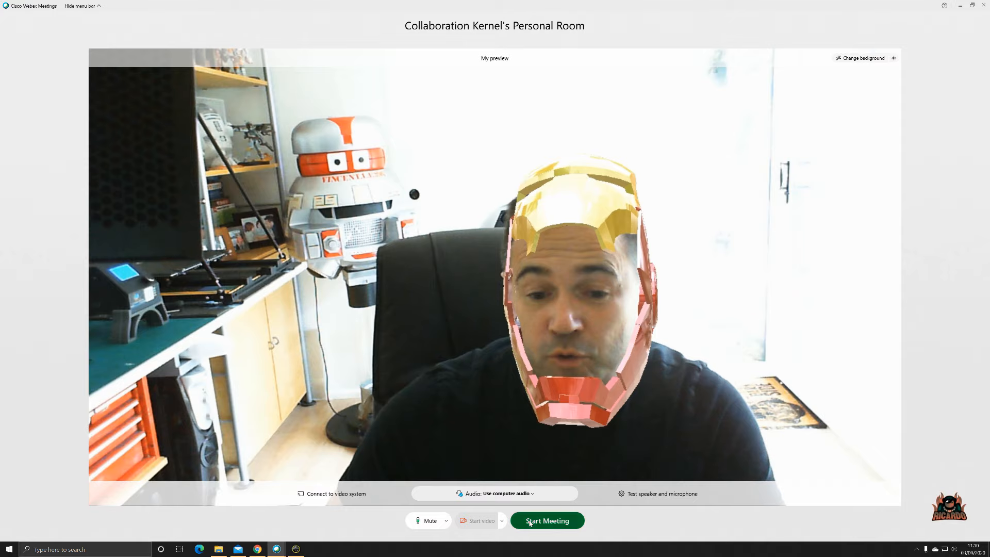
{"action": "left_click", "coordinate": [501, 520]}
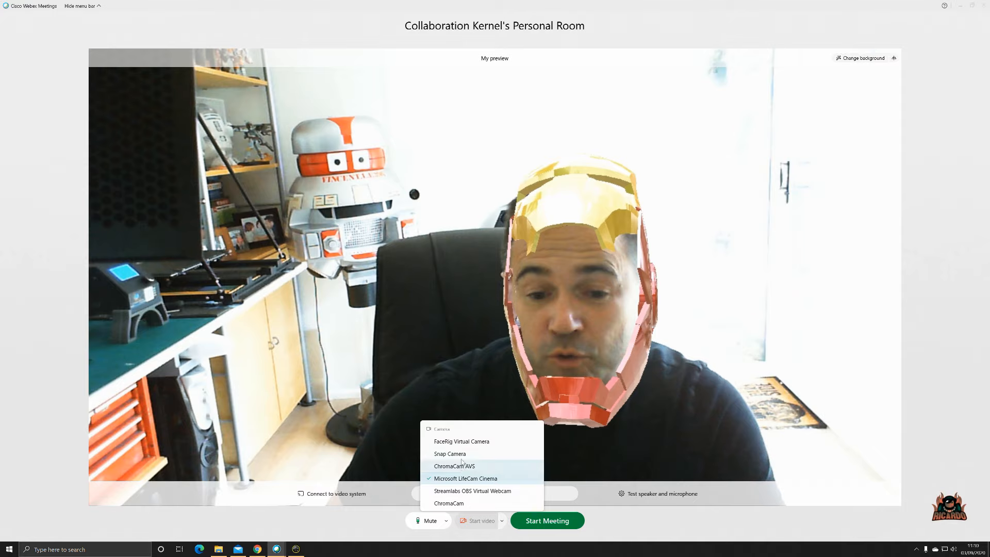